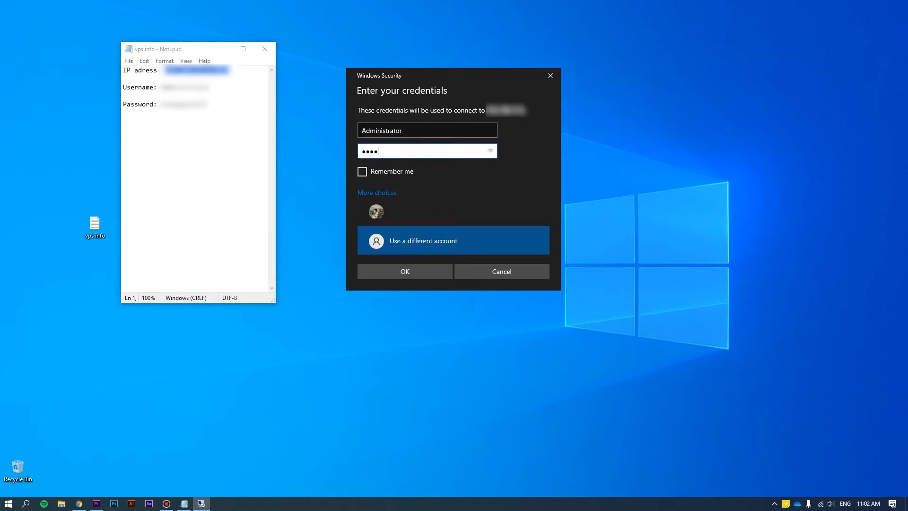
# Log in as Administrator and accept the certificate warning to reach the remote desktop
pyautogui.click(404, 272)
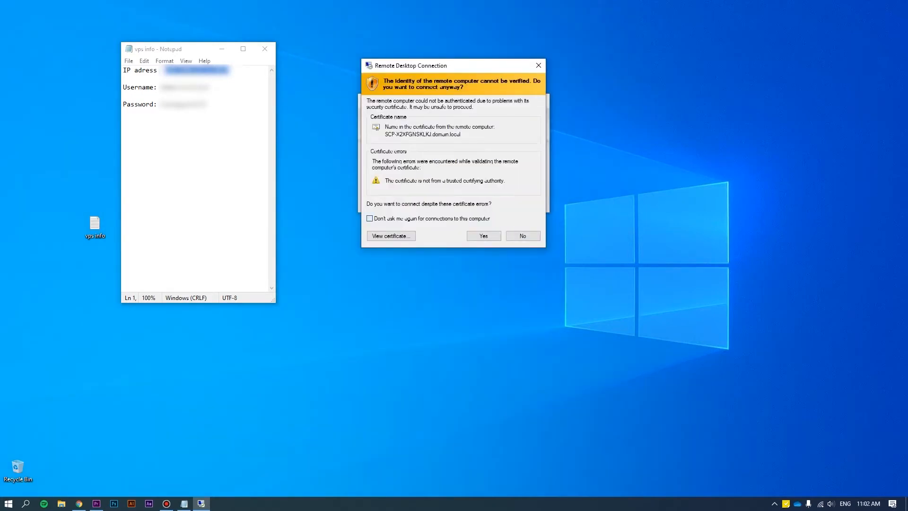
pyautogui.click(482, 236)
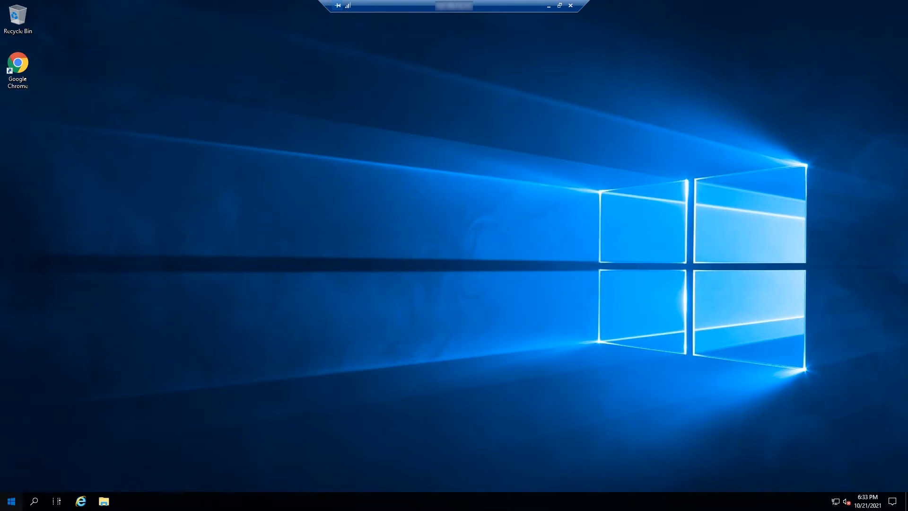
# Launch Server Manager from Start and begin the Add Roles and Features Wizard
pyautogui.click(10, 501)
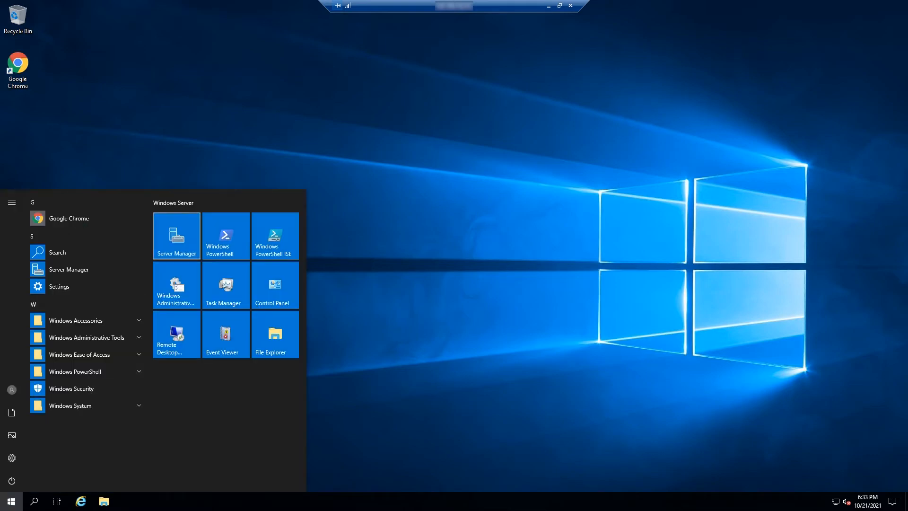
pyautogui.click(176, 235)
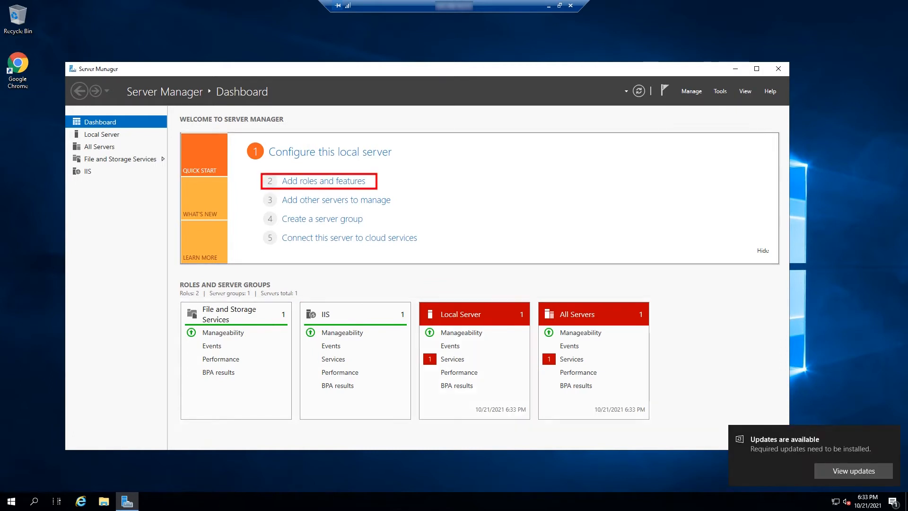
pyautogui.click(317, 179)
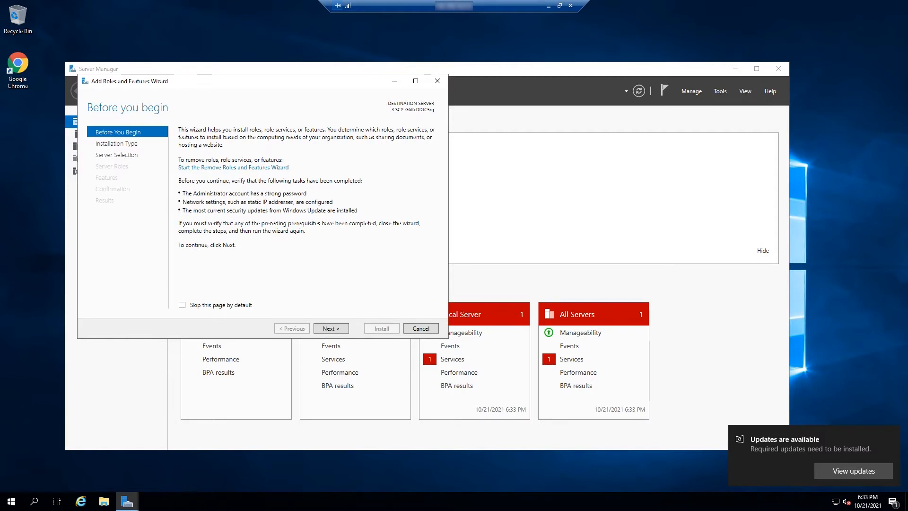
# Advance the wizard through role-based installation and the listed destination server to Server Roles
pyautogui.click(331, 328)
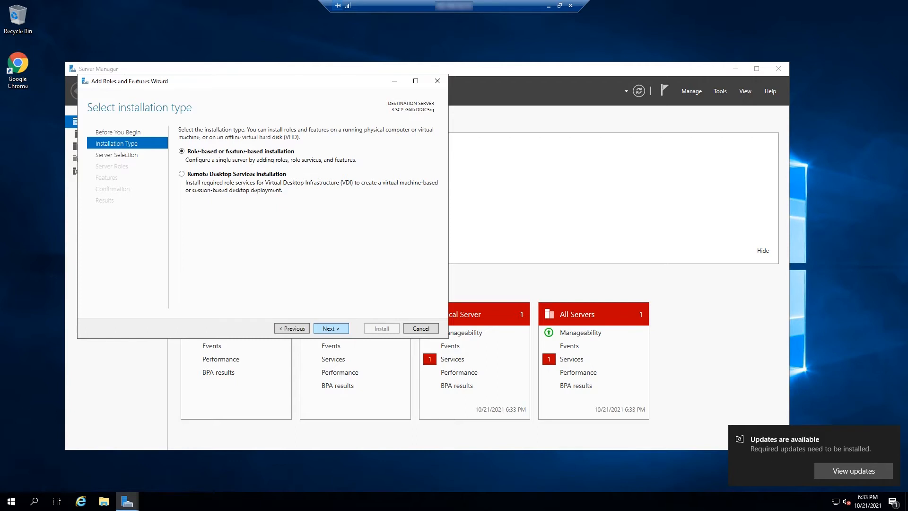
pyautogui.click(330, 328)
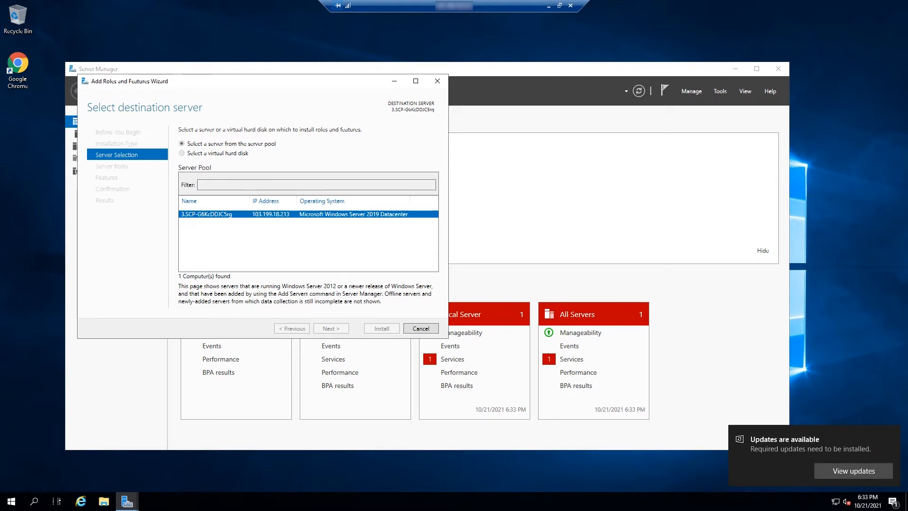
pyautogui.click(331, 328)
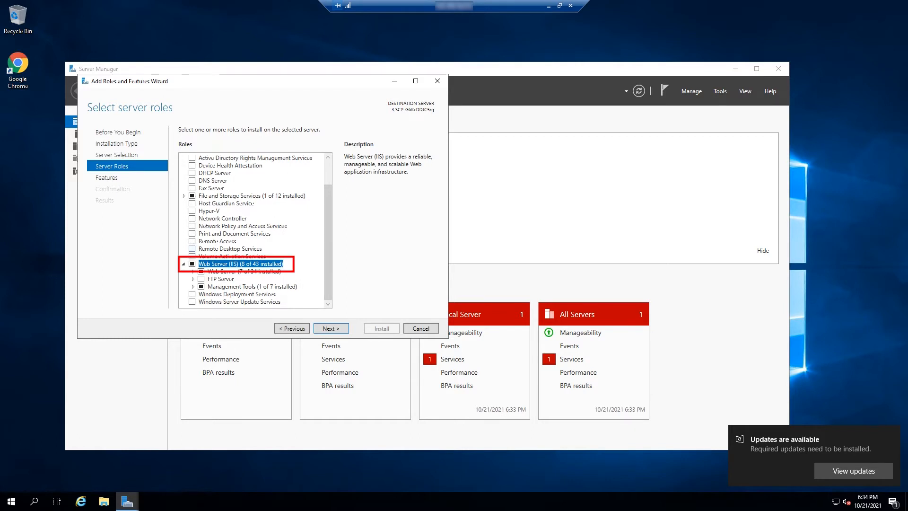
# Install FTP Server and FTP Extensibility under Web Server (IIS), then close the wizard
pyautogui.click(201, 264)
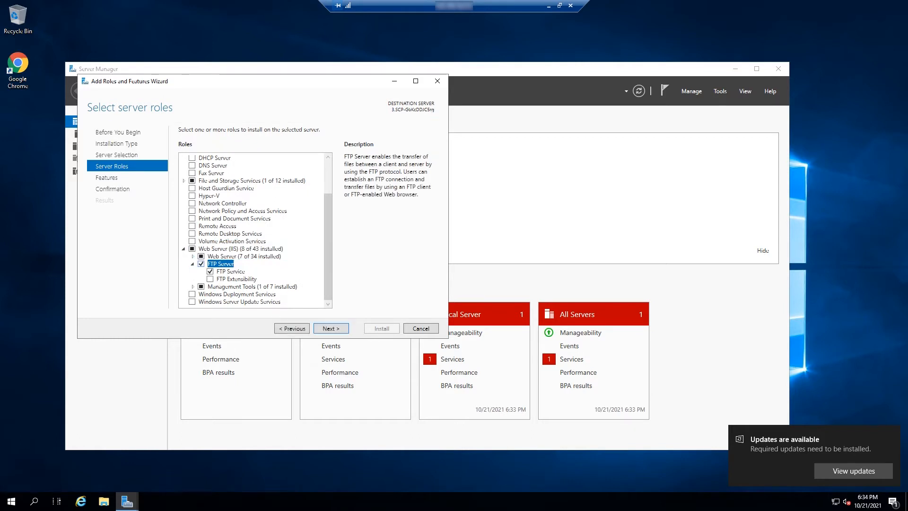
pyautogui.click(201, 278)
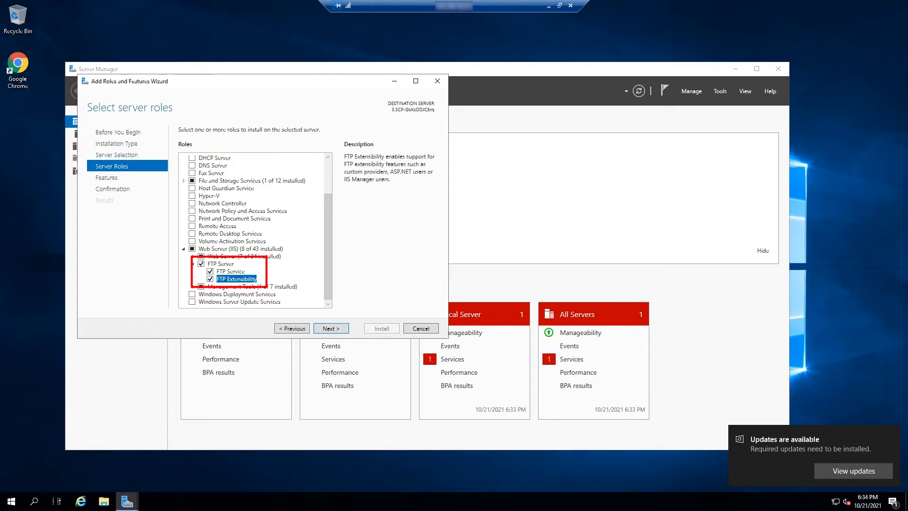
pyautogui.click(330, 328)
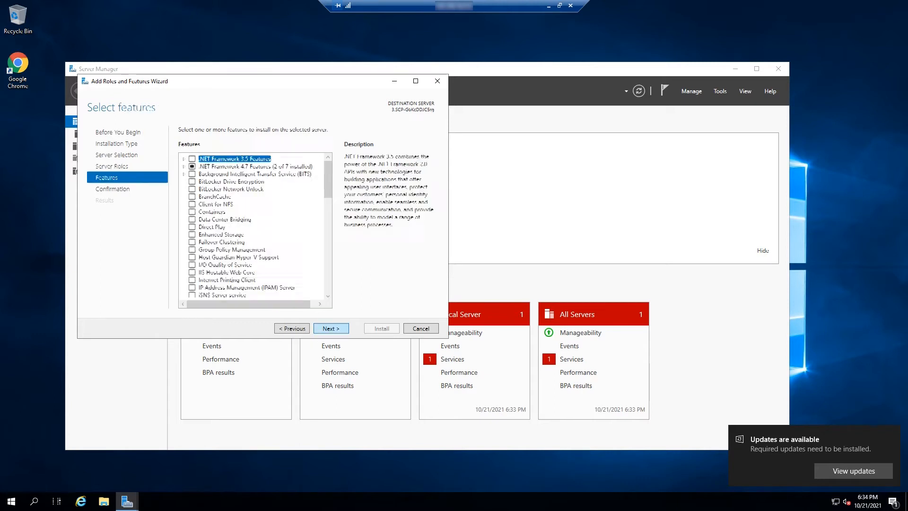
pyautogui.click(330, 328)
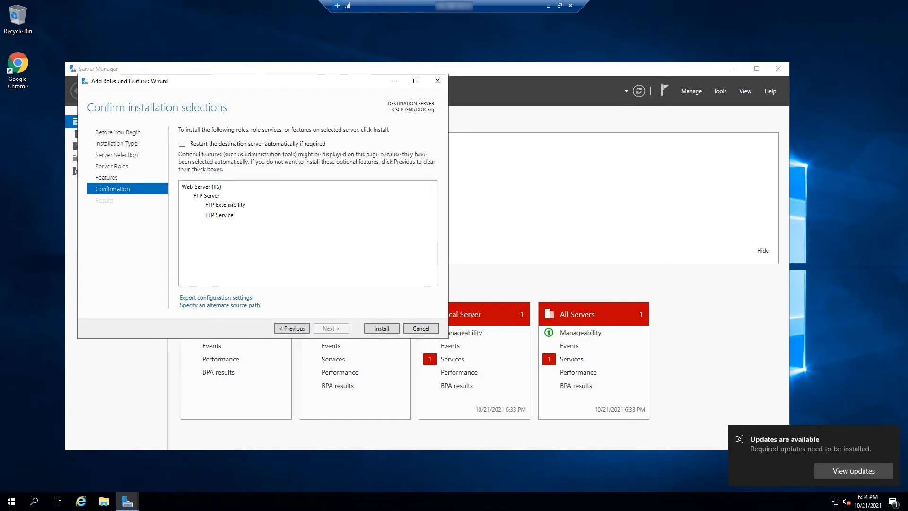
pyautogui.click(381, 328)
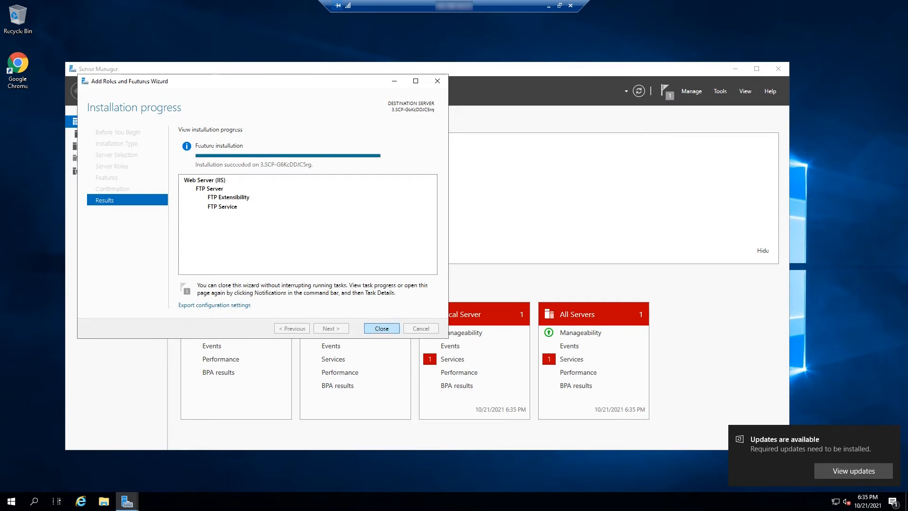
pyautogui.click(381, 328)
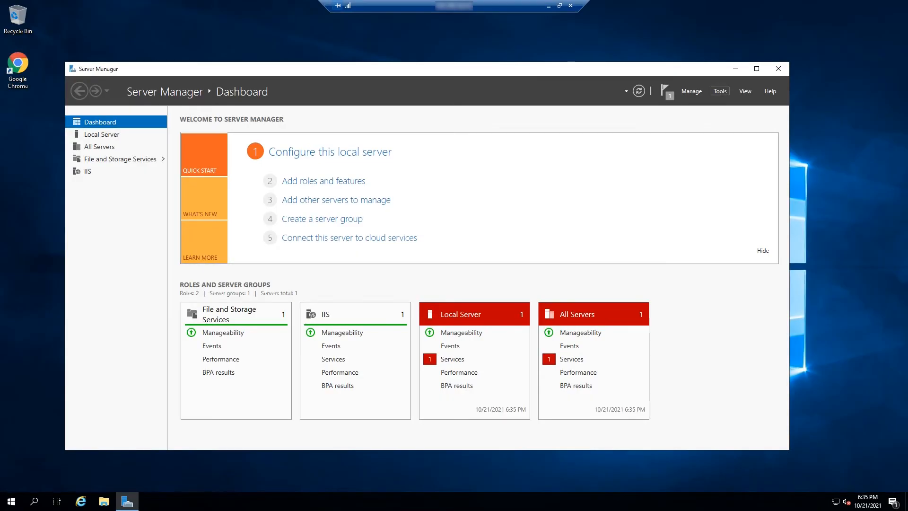
# Launch Internet Information Services (IIS) Manager from the Tools menu
pyautogui.click(719, 91)
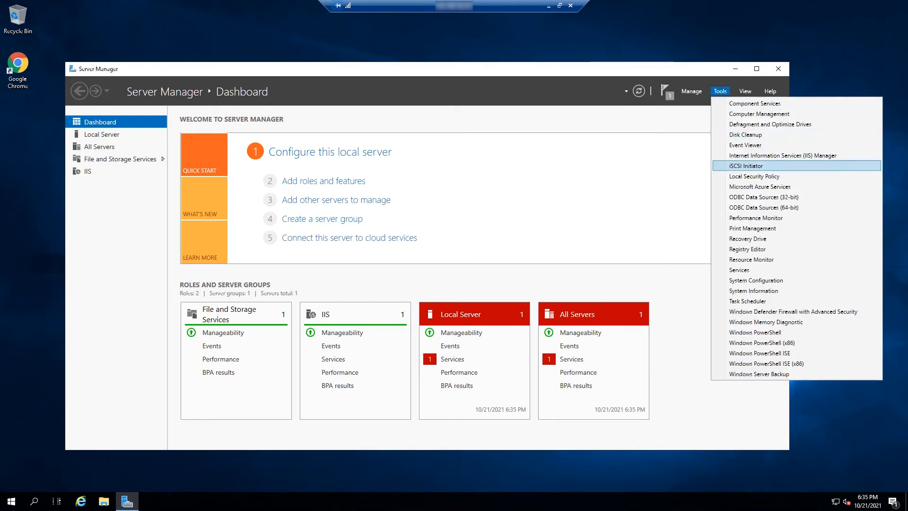
pyautogui.moveTo(794, 311)
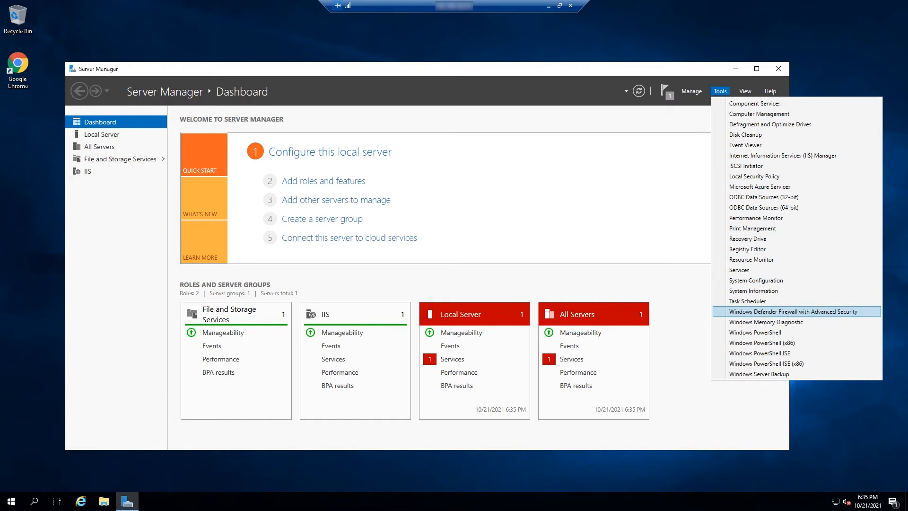
pyautogui.moveTo(754, 176)
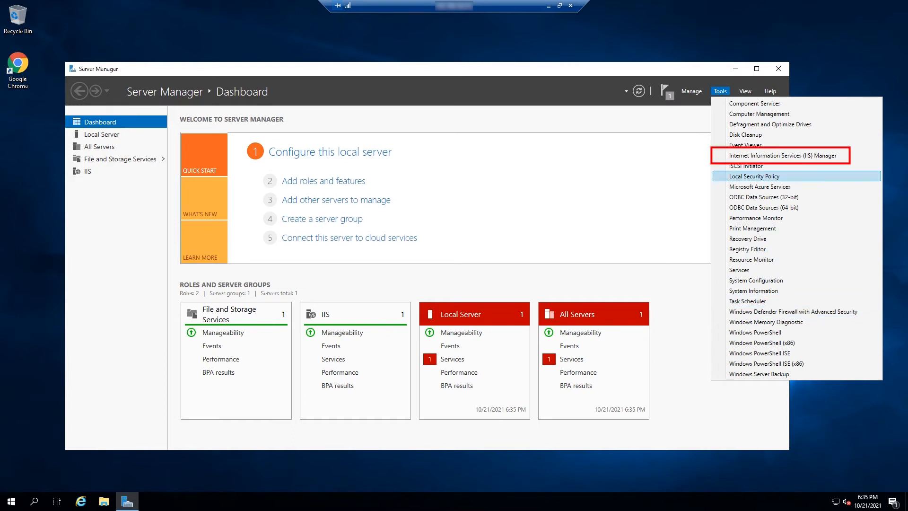
pyautogui.click(779, 154)
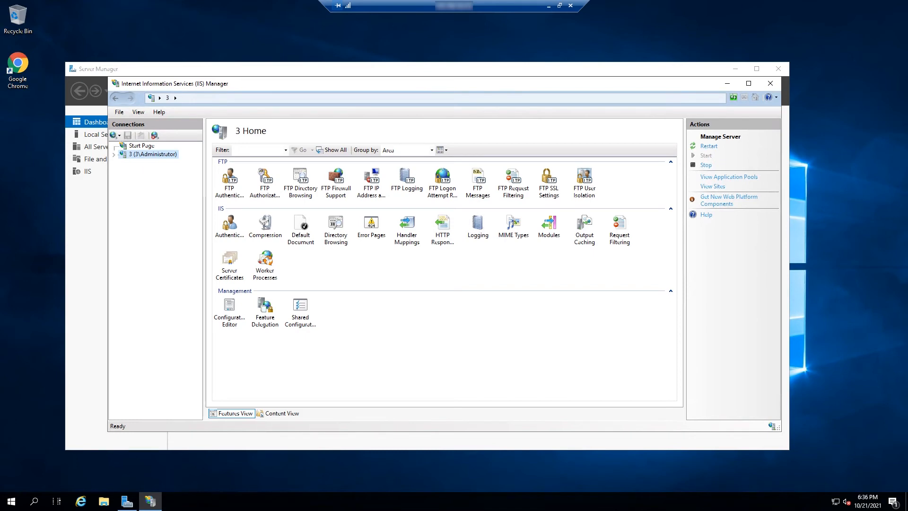
# Save data channel port range 2000-4000 in FTP Firewall Support and return to the Start Page
pyautogui.click(335, 179)
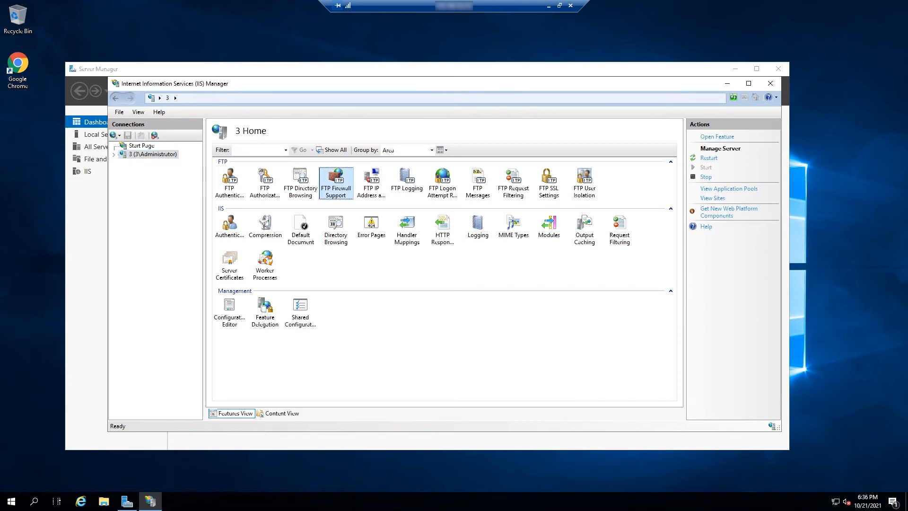
pyautogui.doubleClick(336, 181)
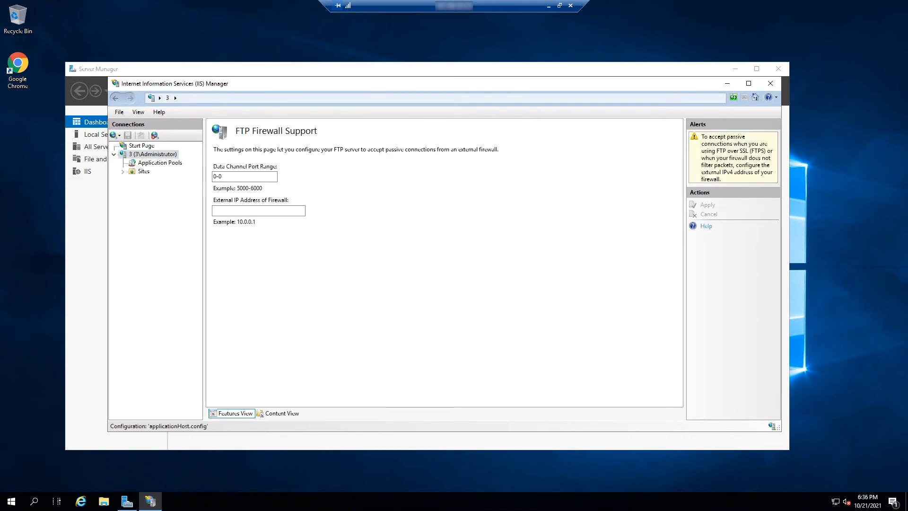
pyautogui.write('2000-4')
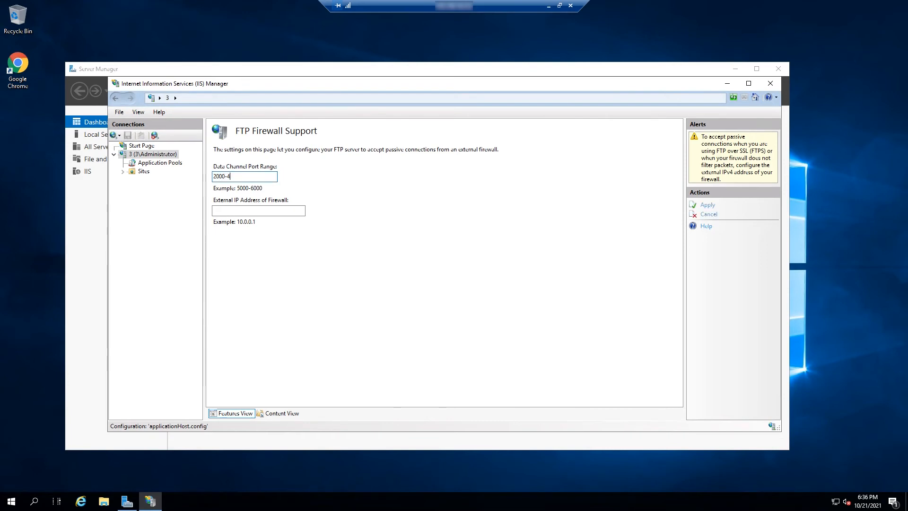
pyautogui.click(707, 204)
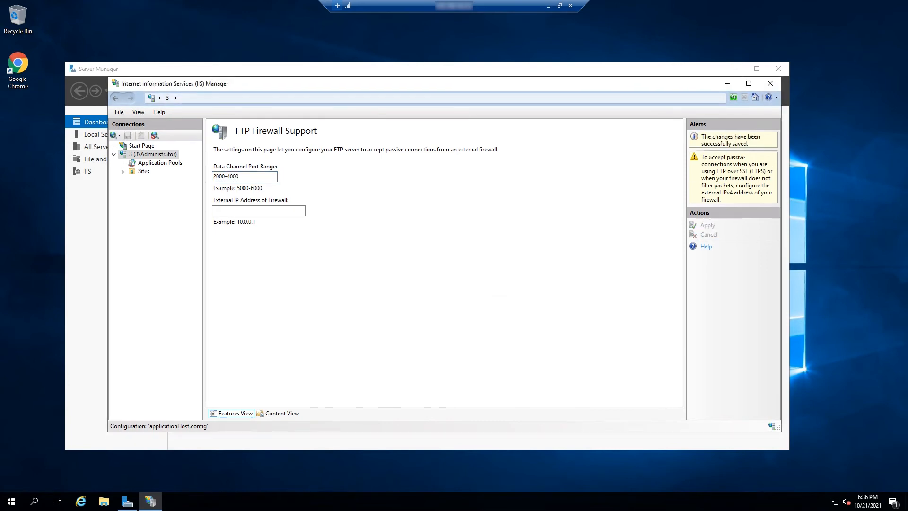
pyautogui.click(141, 146)
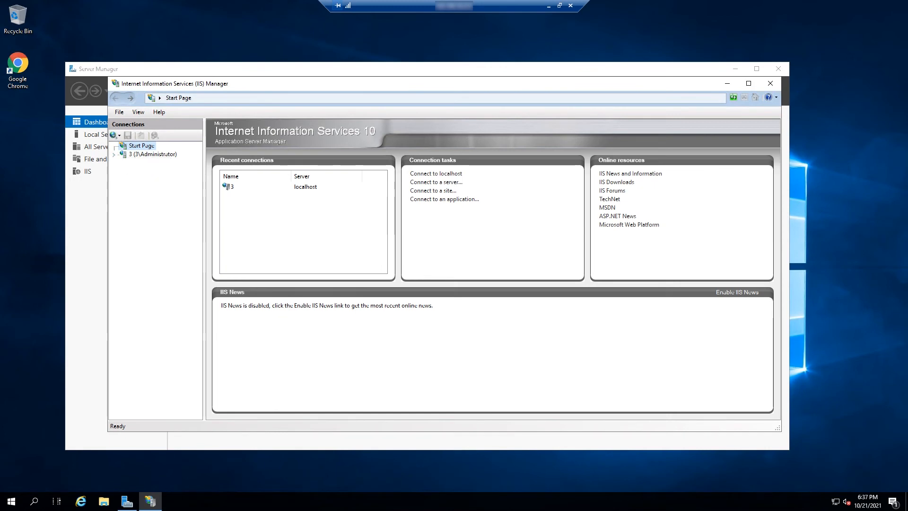
# Add FTP site FTP_SERVER_01 with physical path C:\inetpub\ftproot and continue to bindings
pyautogui.rightClick(153, 153)
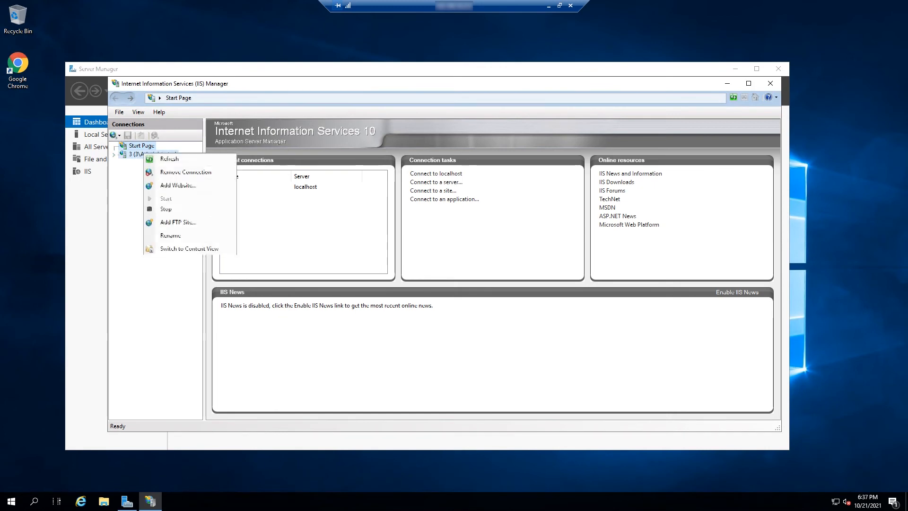
pyautogui.click(178, 221)
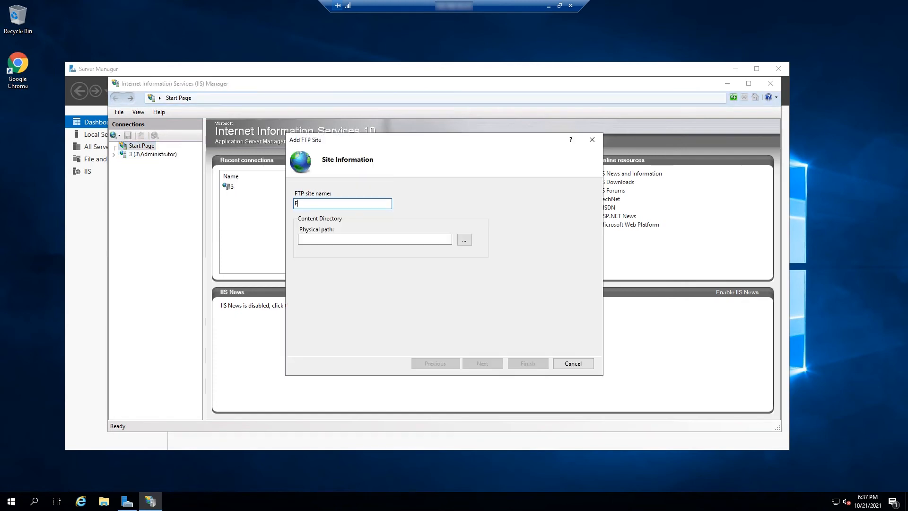
pyautogui.write('TP_SERVER_01')
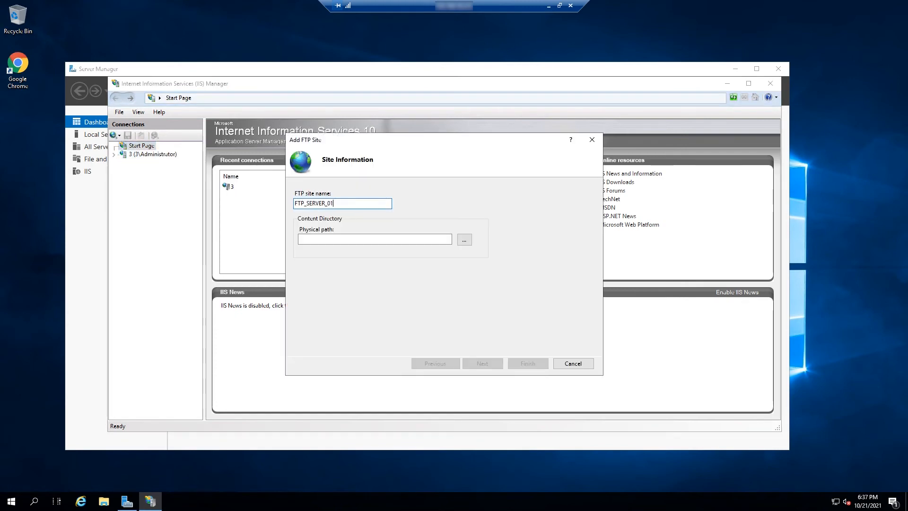
pyautogui.click(464, 239)
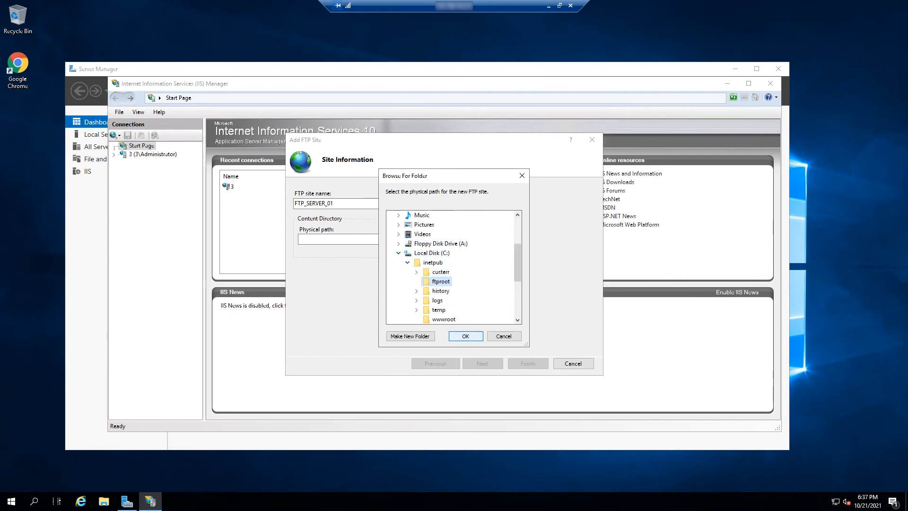
pyautogui.click(464, 335)
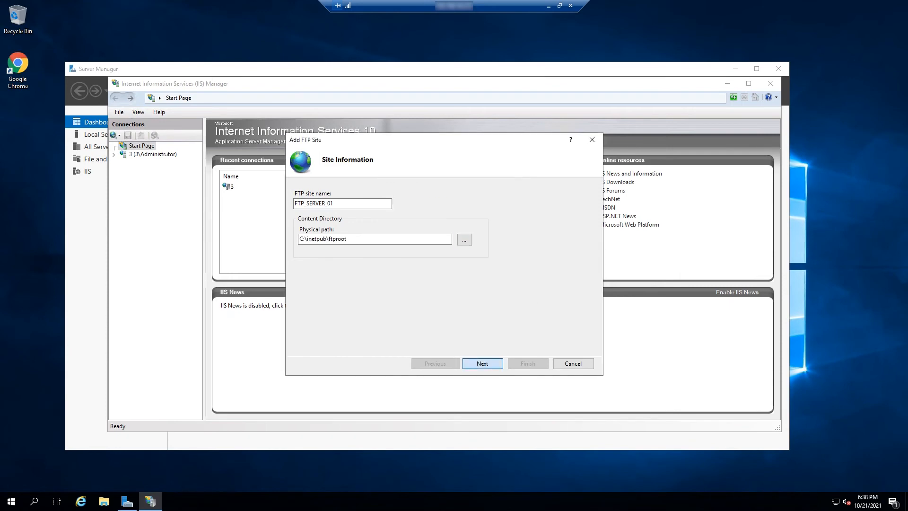
pyautogui.click(481, 363)
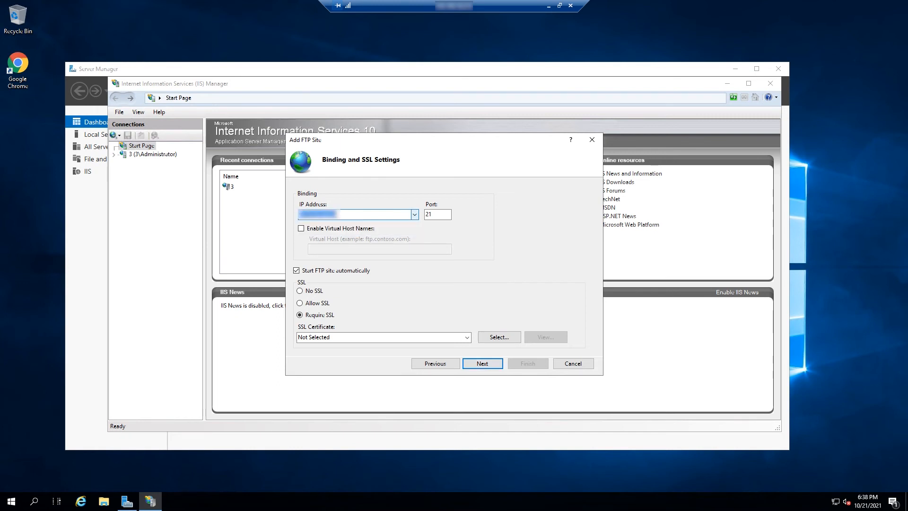
# Finish FTP_SERVER_01 with No SSL and Basic authentication for All users, then start a new inbound firewall rule
pyautogui.click(300, 290)
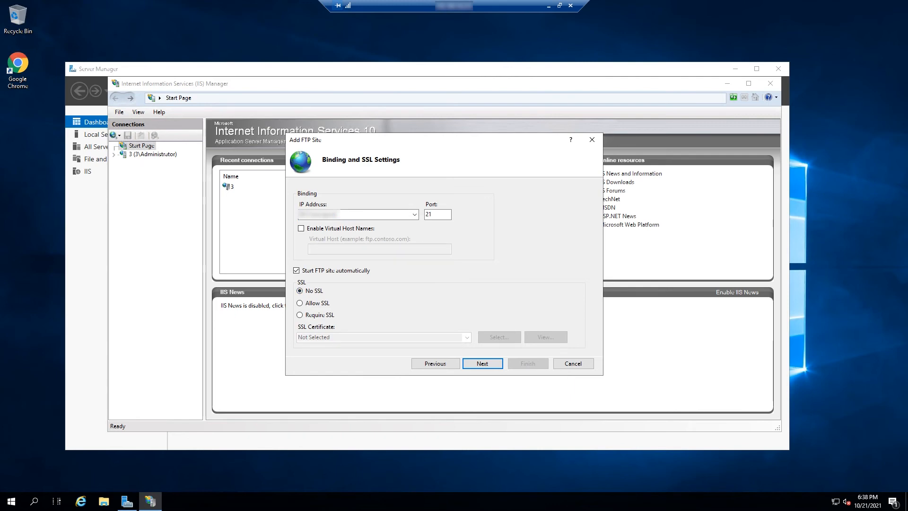
pyautogui.click(481, 363)
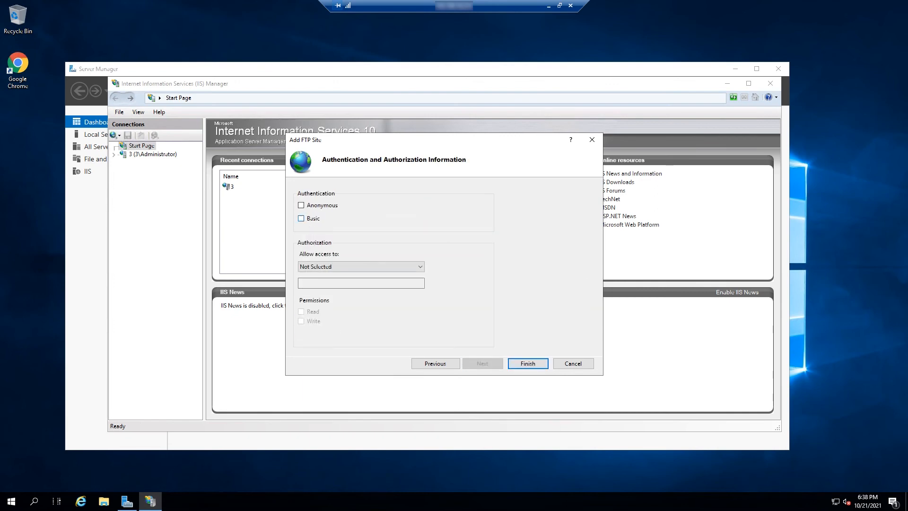
pyautogui.click(301, 218)
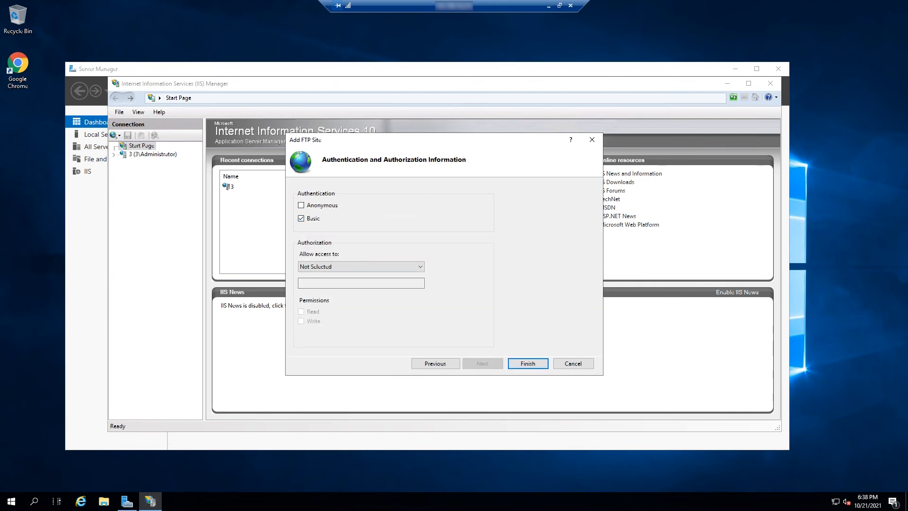
pyautogui.click(359, 266)
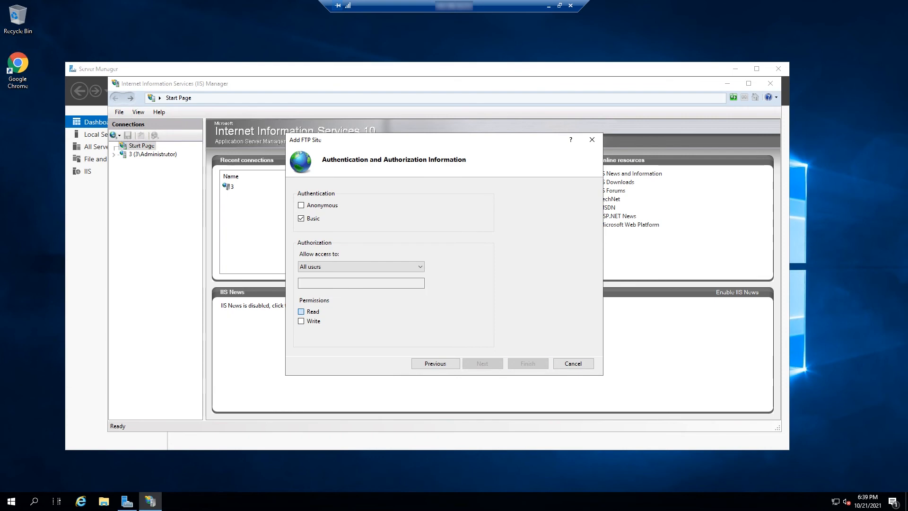
pyautogui.click(525, 363)
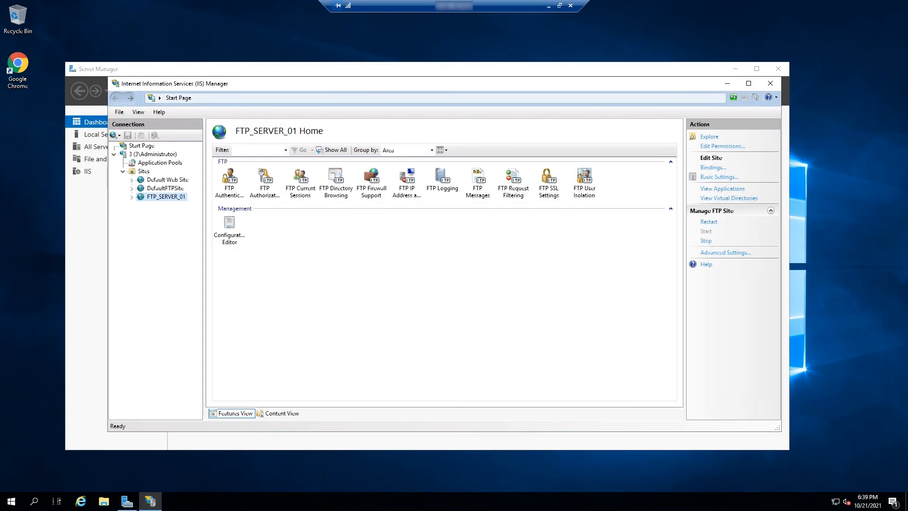
pyautogui.click(166, 196)
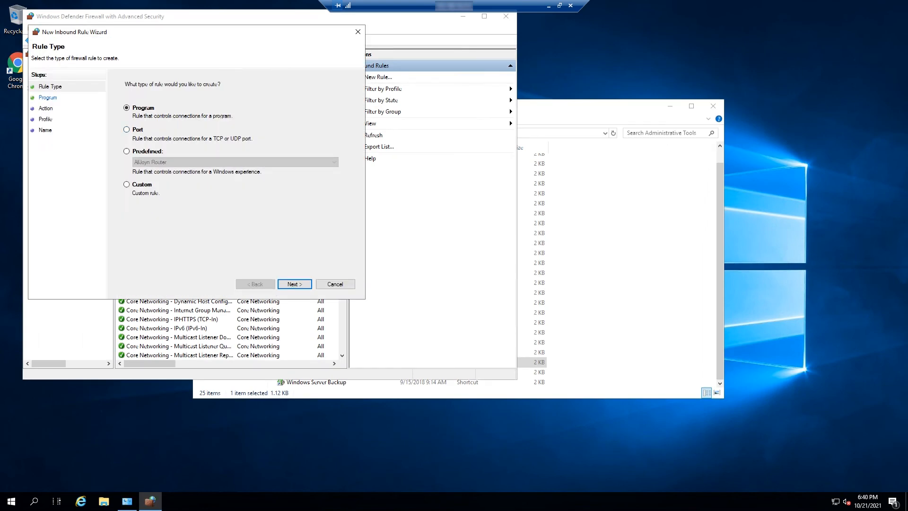
# Create an inbound TCP port rule named FTP_SERVER that allows the connection
pyautogui.click(126, 129)
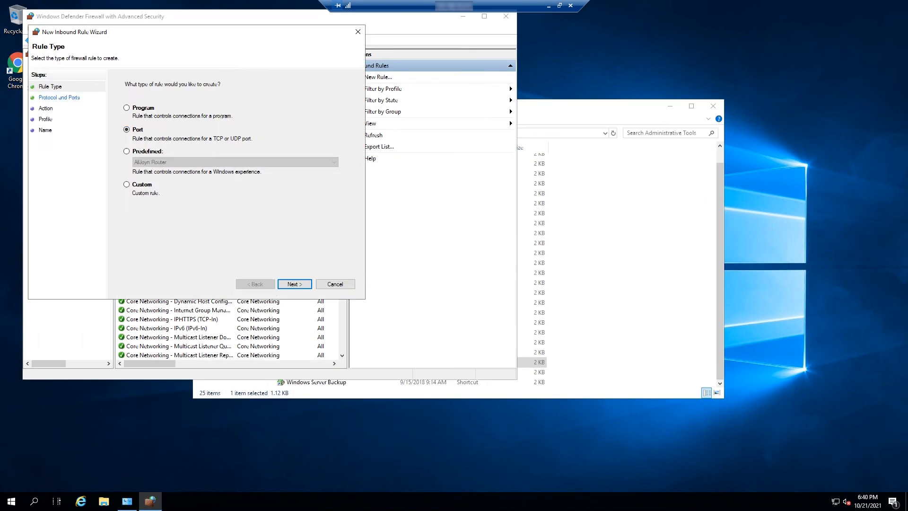
pyautogui.click(293, 283)
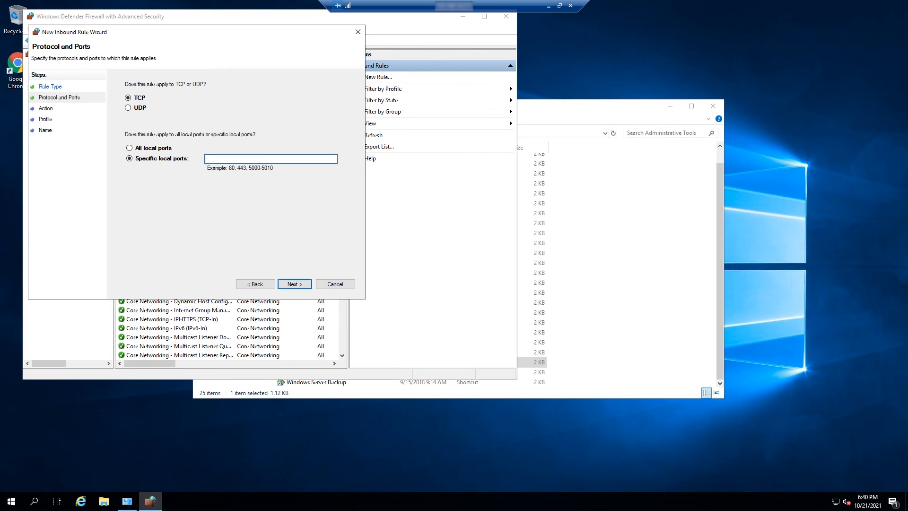
pyautogui.click(295, 284)
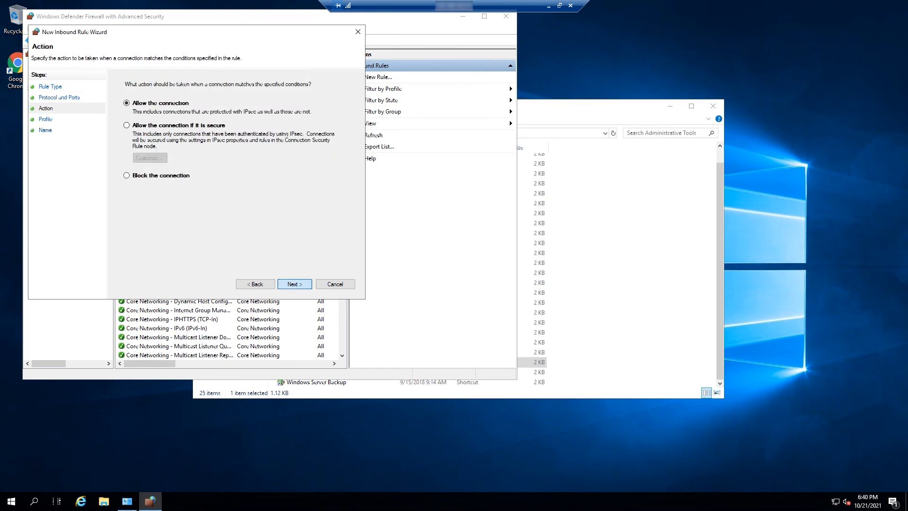
pyautogui.click(294, 284)
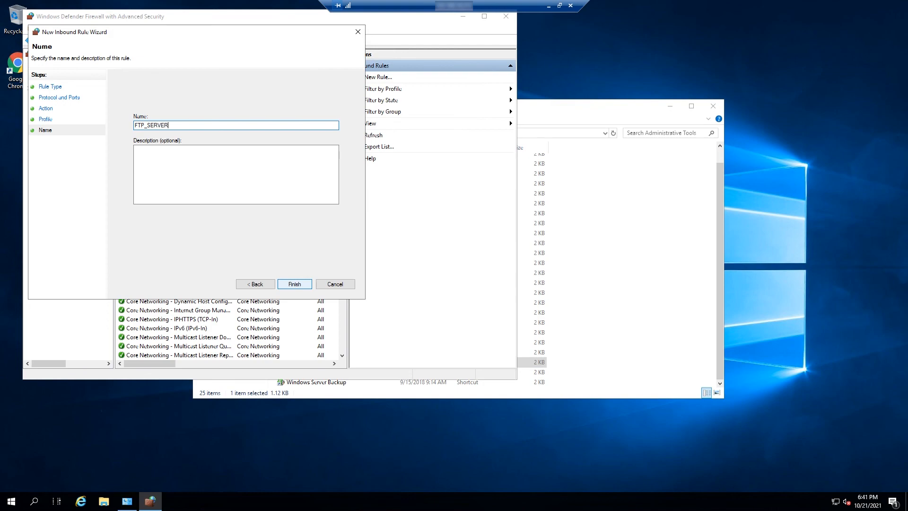
pyautogui.click(293, 284)
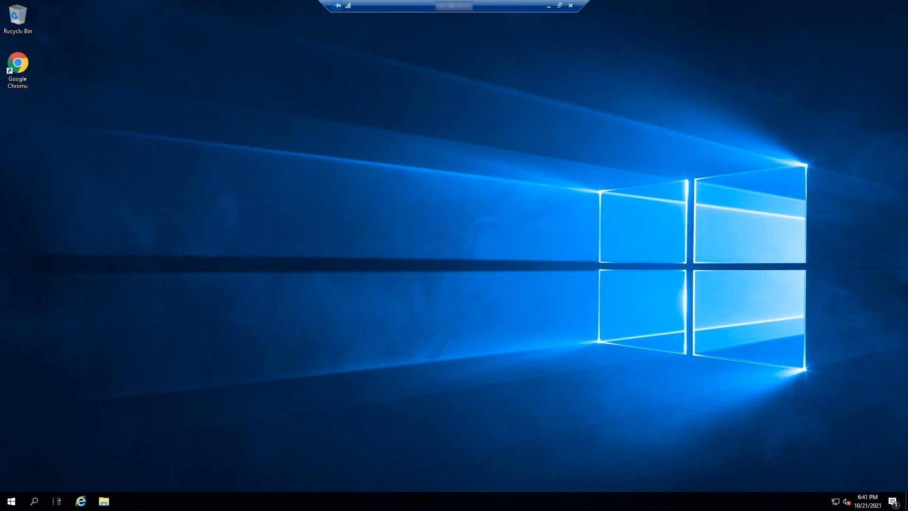